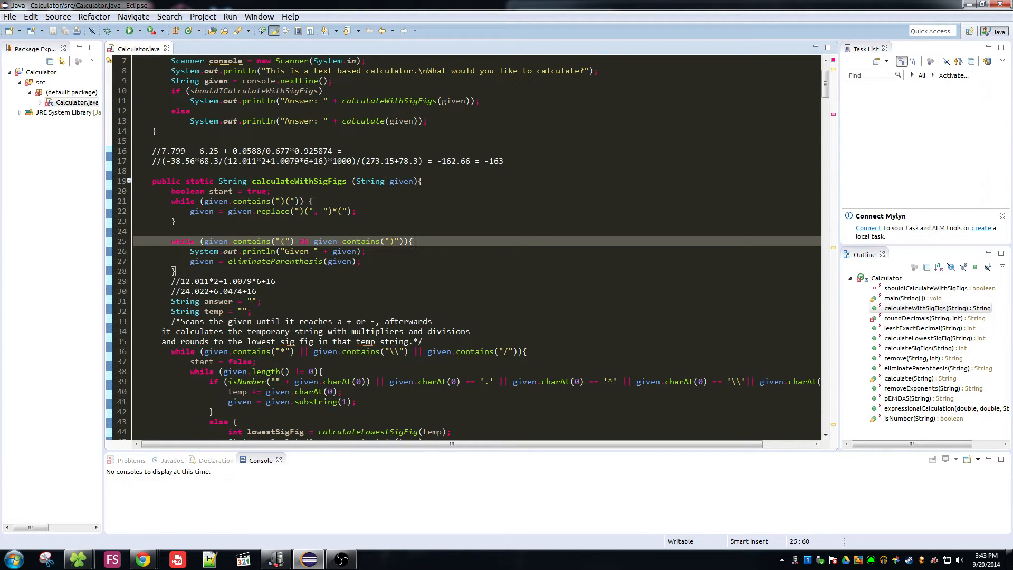
Review the installation steps and show the Downloads list with tarlog.eclipse.plugins_1.4.2.jar.
scroll(down, 3)
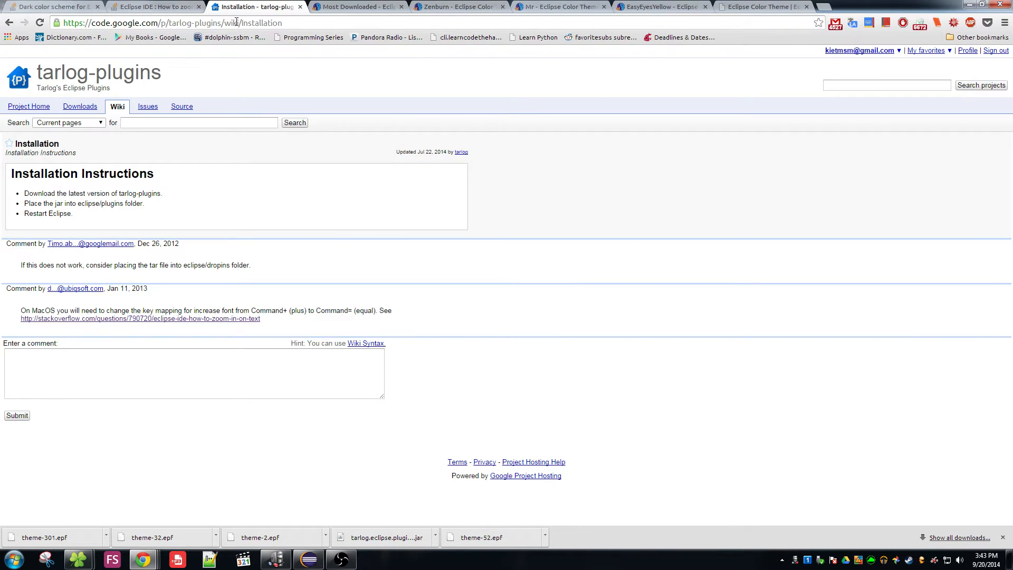
mouse_move(390, 98)
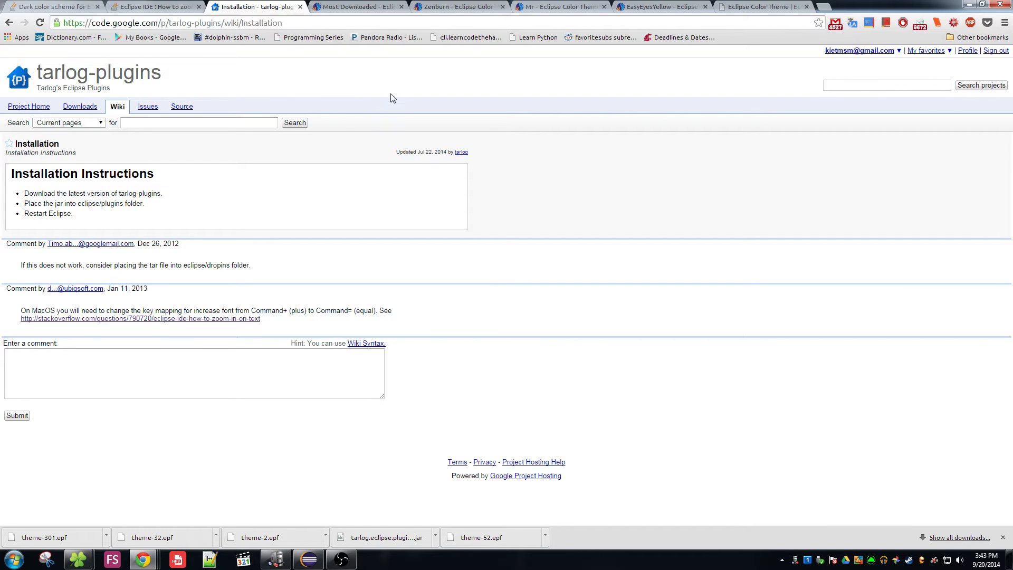
mouse_move(410, 133)
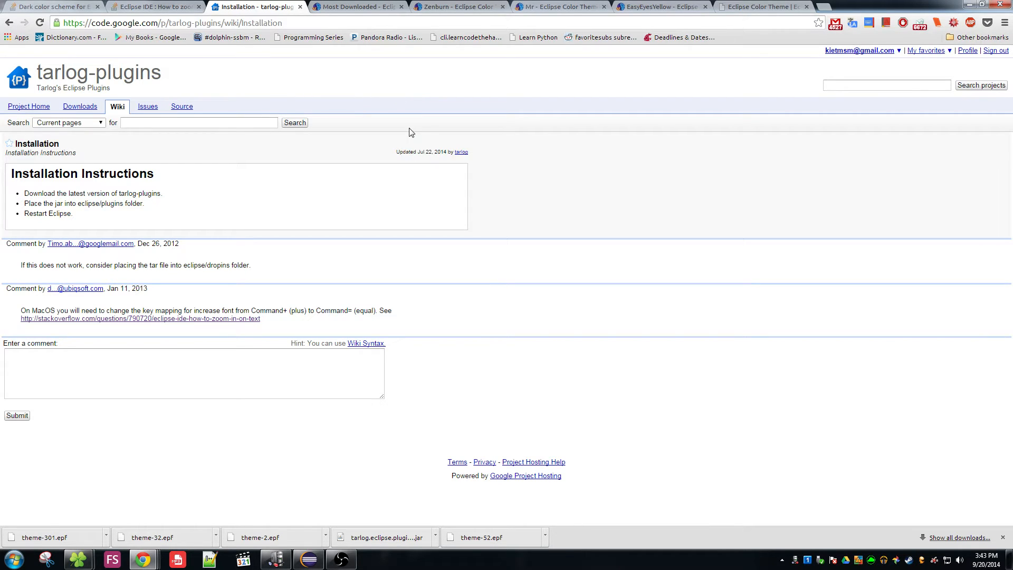
mouse_move(61, 111)
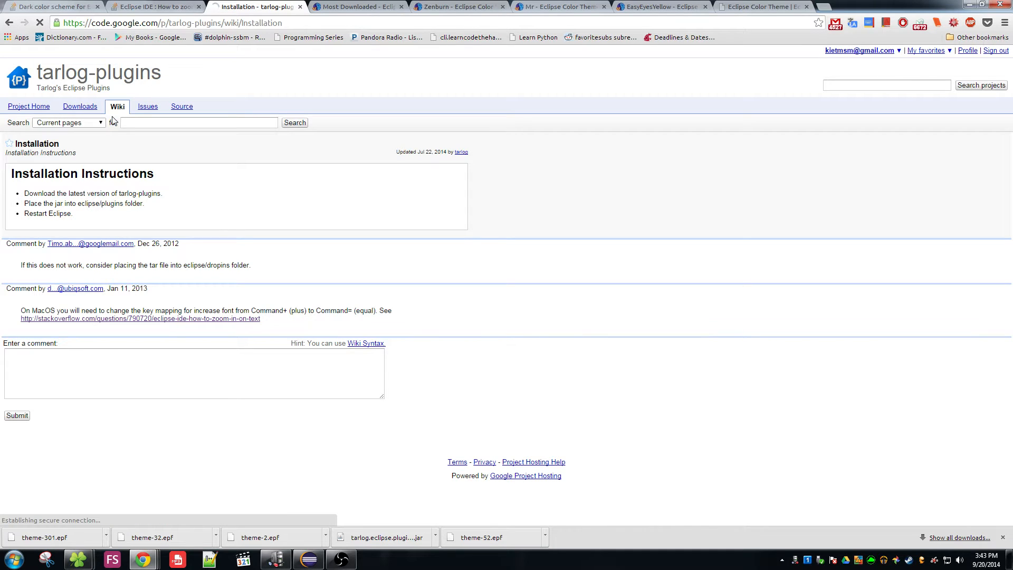
click(79, 106)
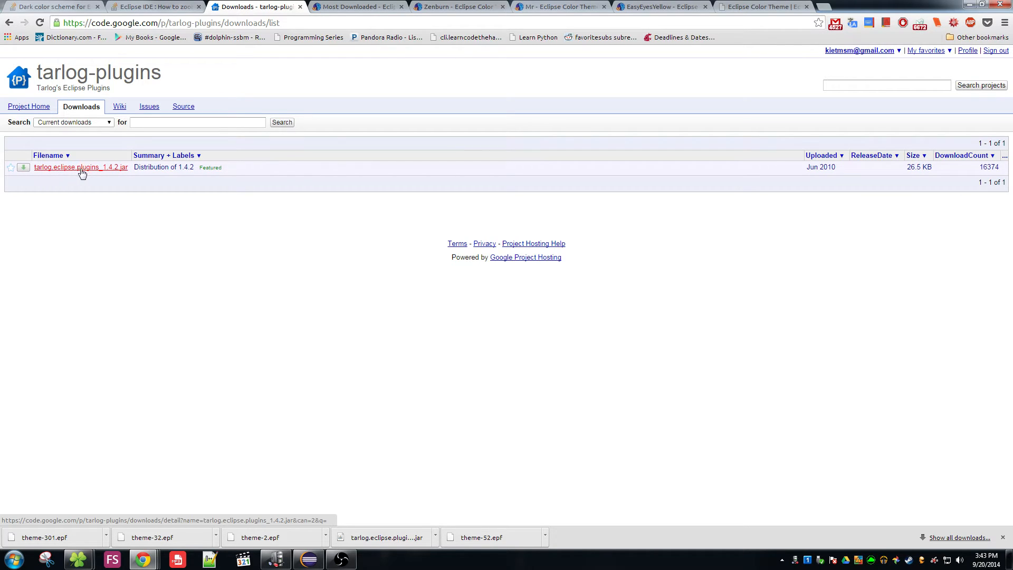
mouse_move(116, 174)
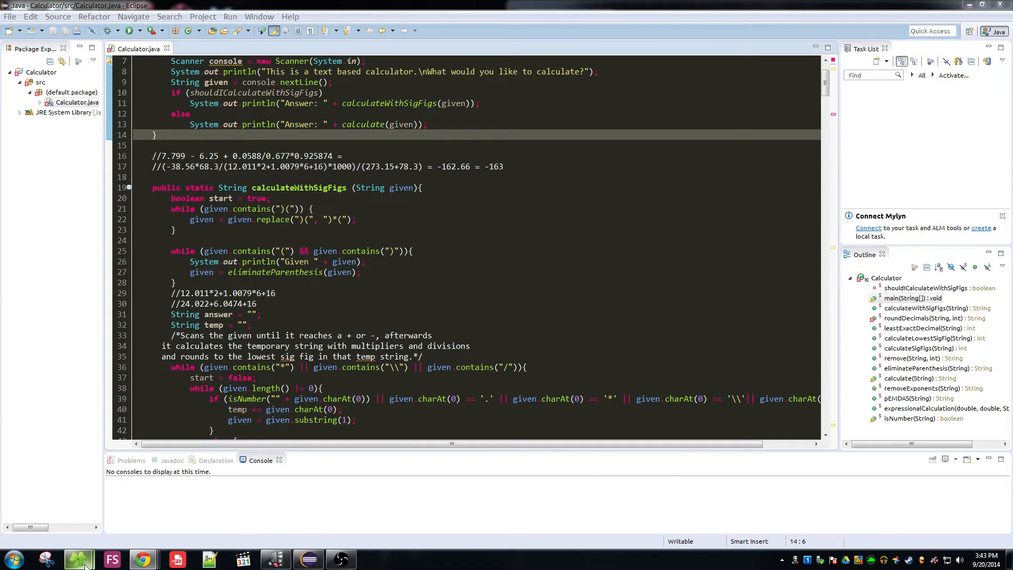
mouse_move(77, 559)
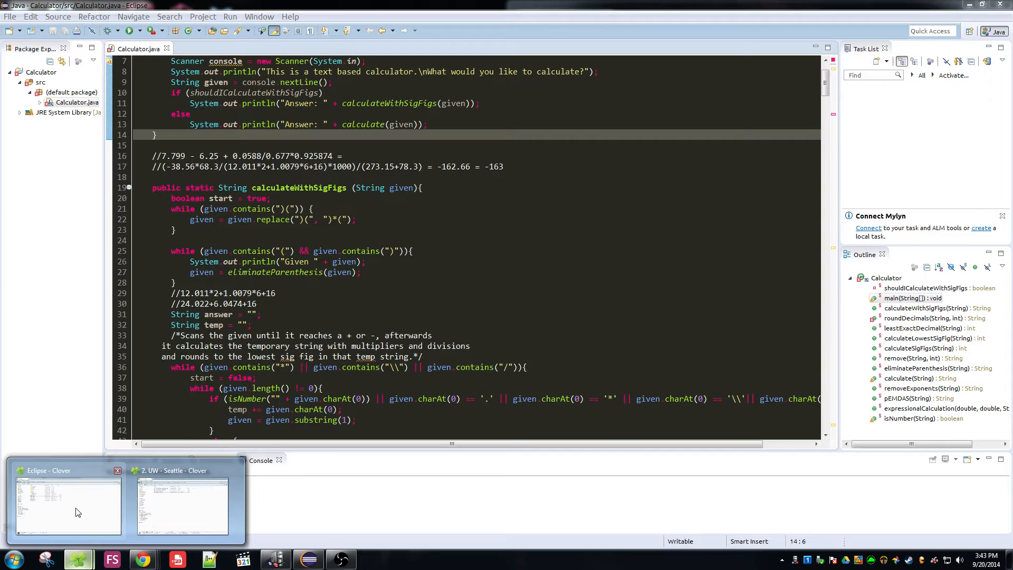
Copy tarlog.eclipse.plugins_1.4.2.jar to Eclipse's plugins folder, keeping the existing copy.
click(68, 506)
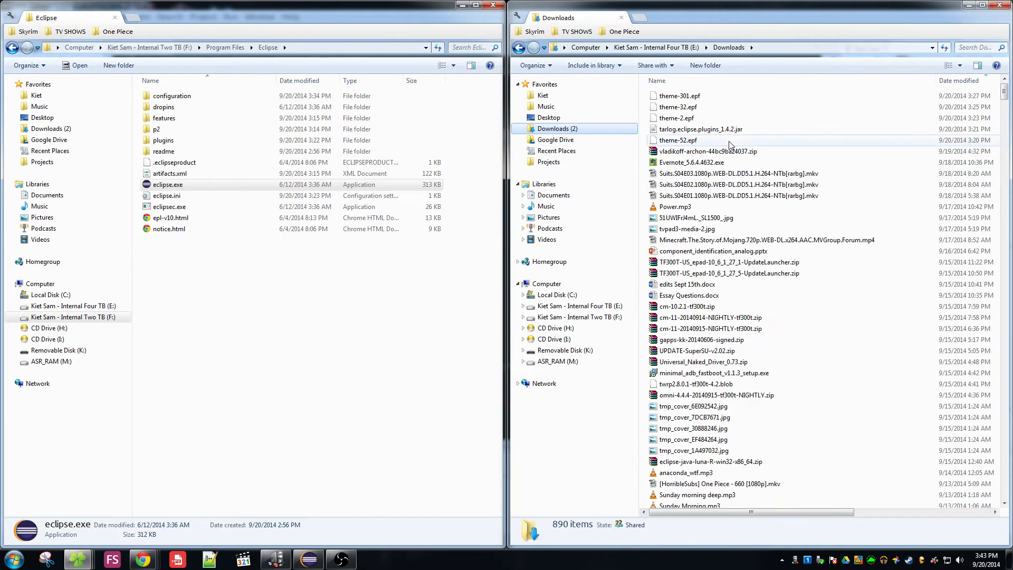
click(700, 129)
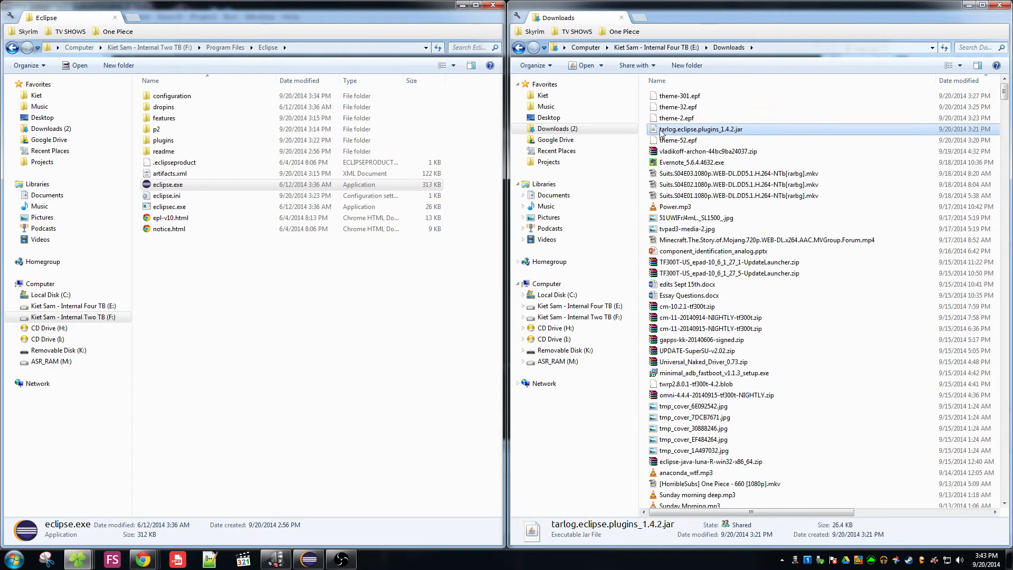
mouse_move(771, 130)
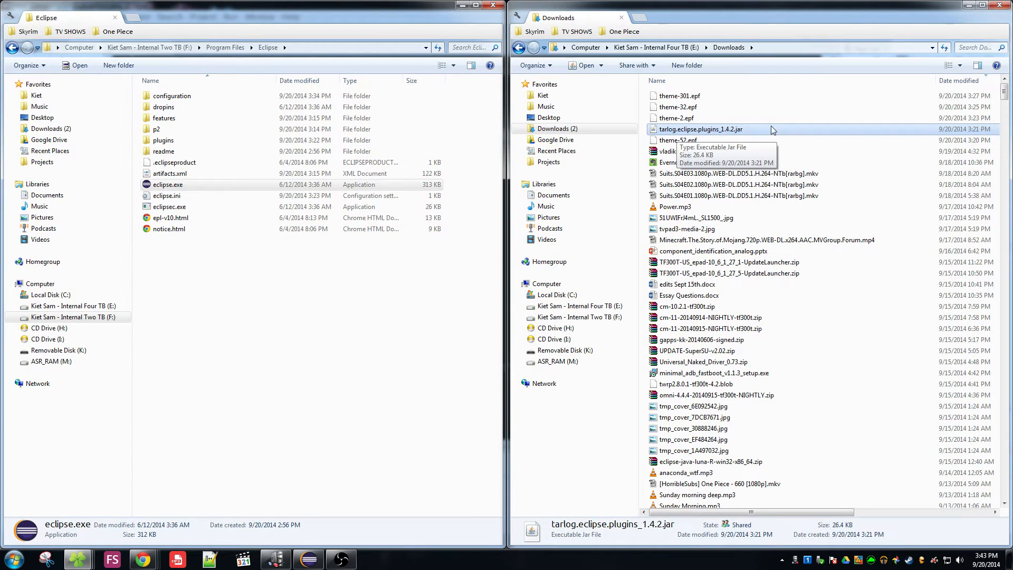
mouse_move(670, 126)
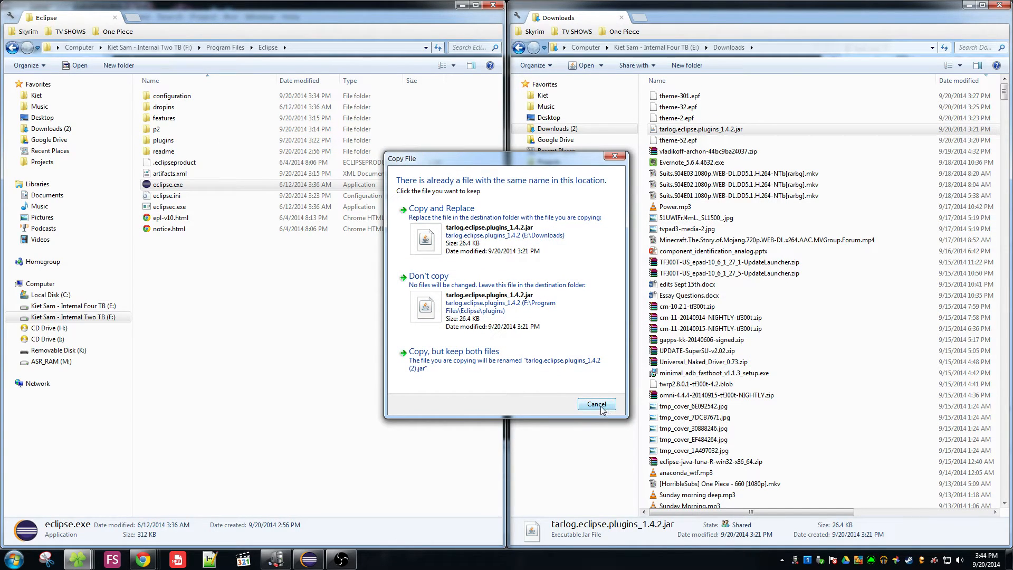
mouse_move(600, 405)
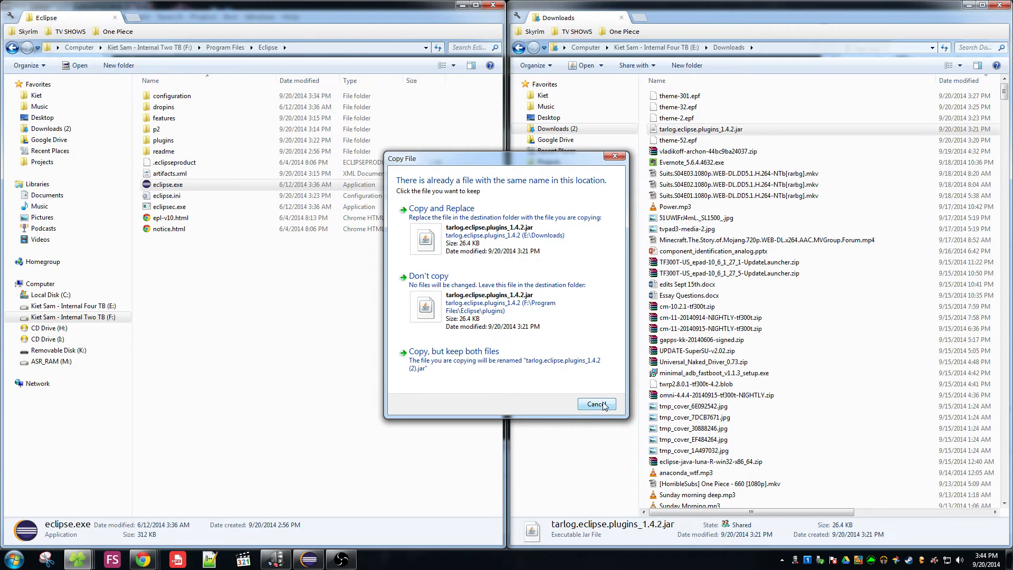
click(596, 404)
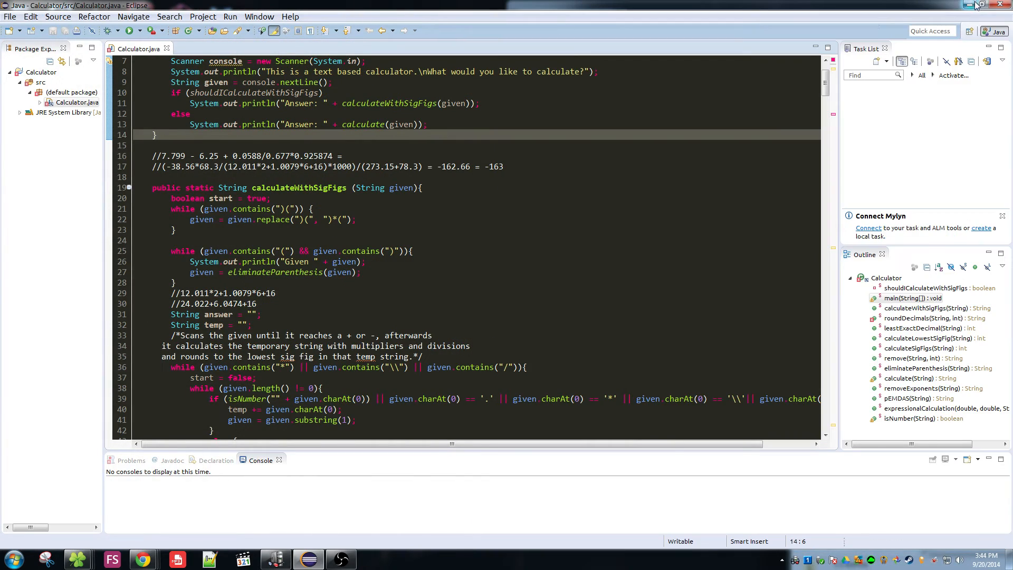
Close Eclipse and relaunch it from the desktop shortcut so the plugin loads.
click(975, 4)
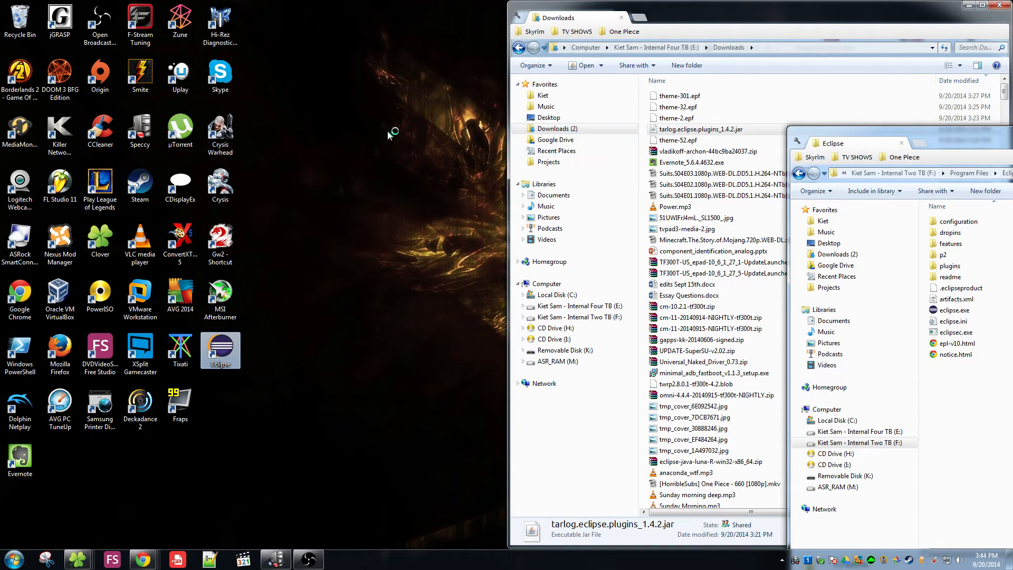
double_click(220, 349)
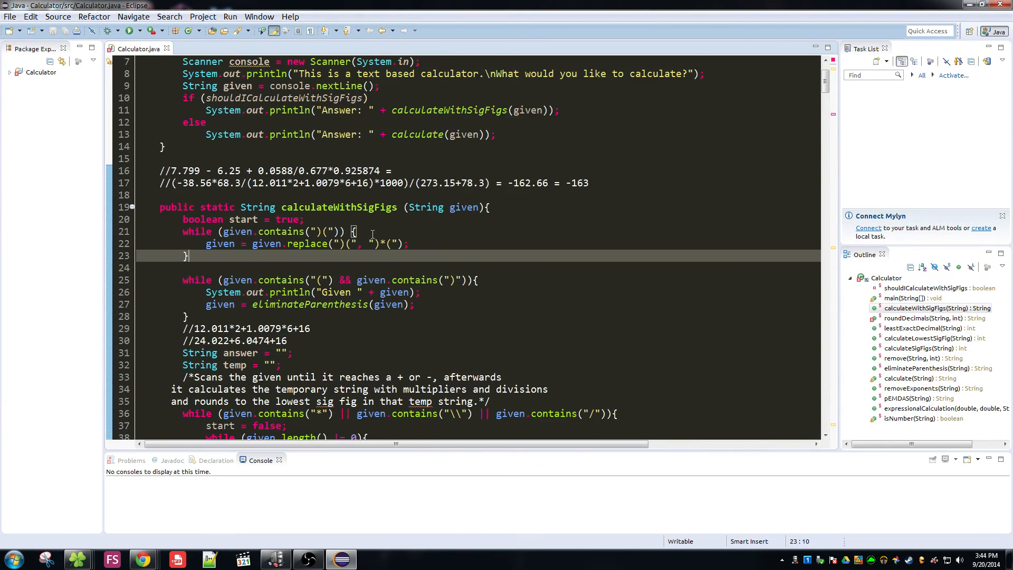
Reduce the Calculator.java editor font to the smaller size.
scroll(down, 3)
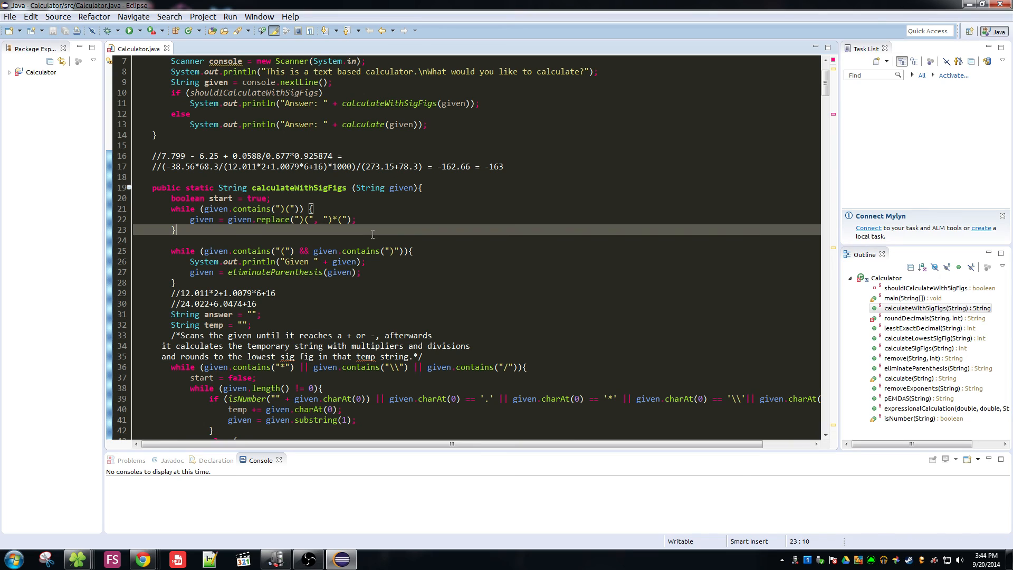
mouse_move(244, 473)
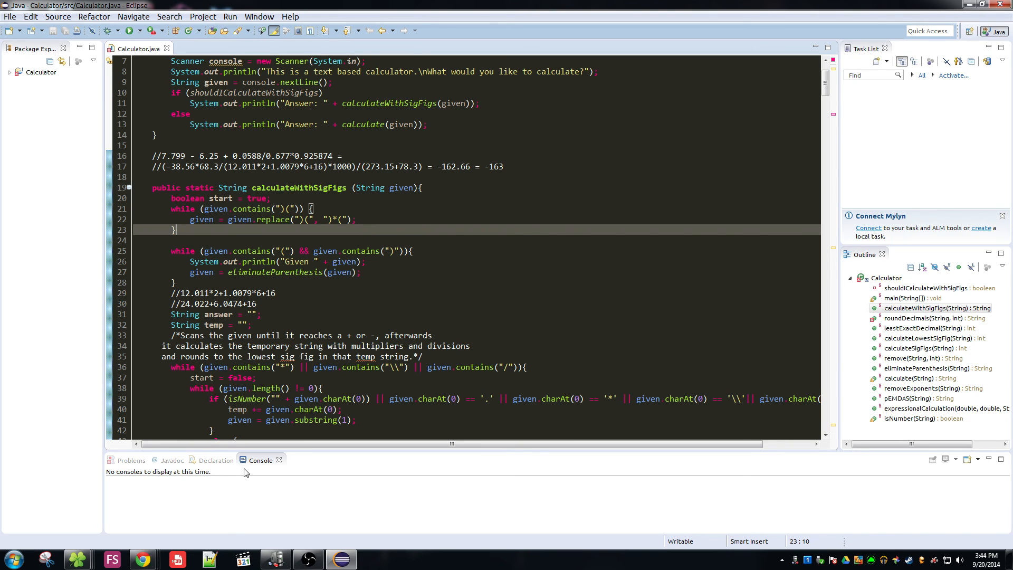